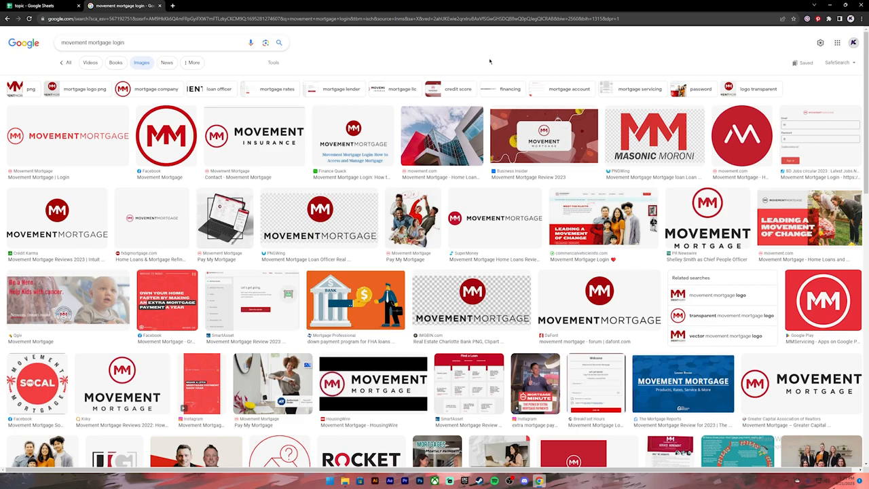
# - Return to web results for 'movement mortgage login' and open the Movement Mortgage | Login page
pyautogui.click(157, 42)
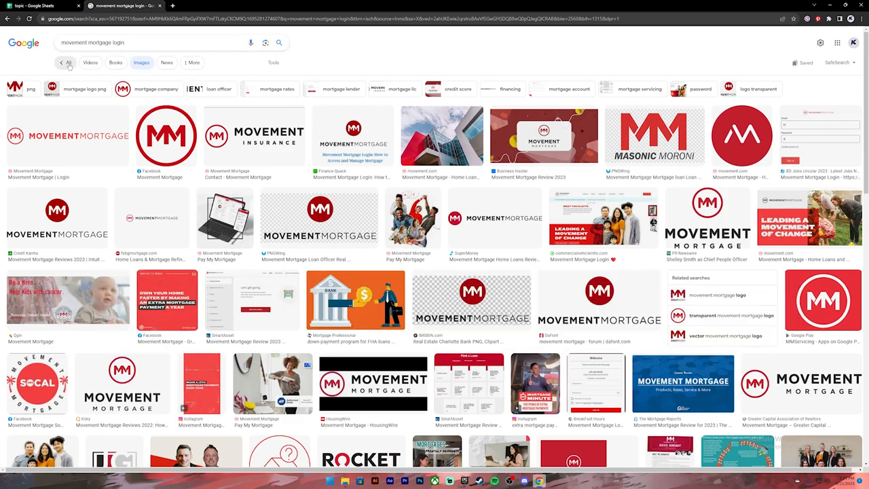
pyautogui.click(66, 62)
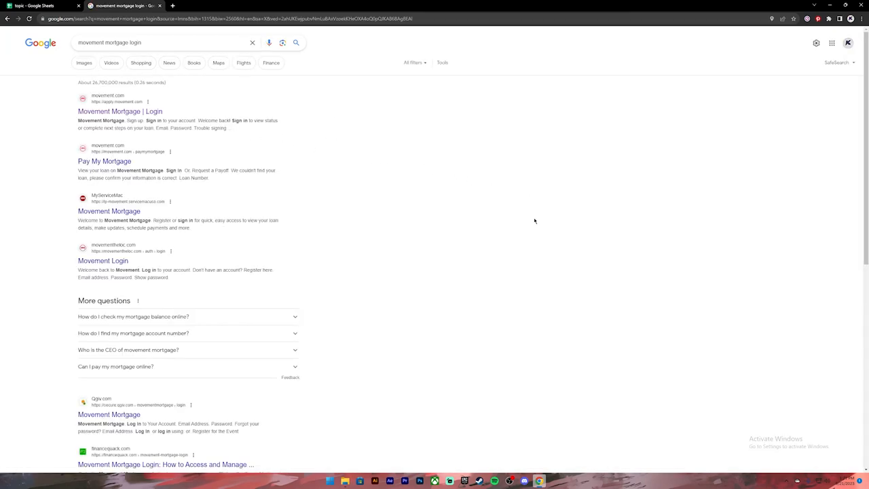
pyautogui.click(119, 112)
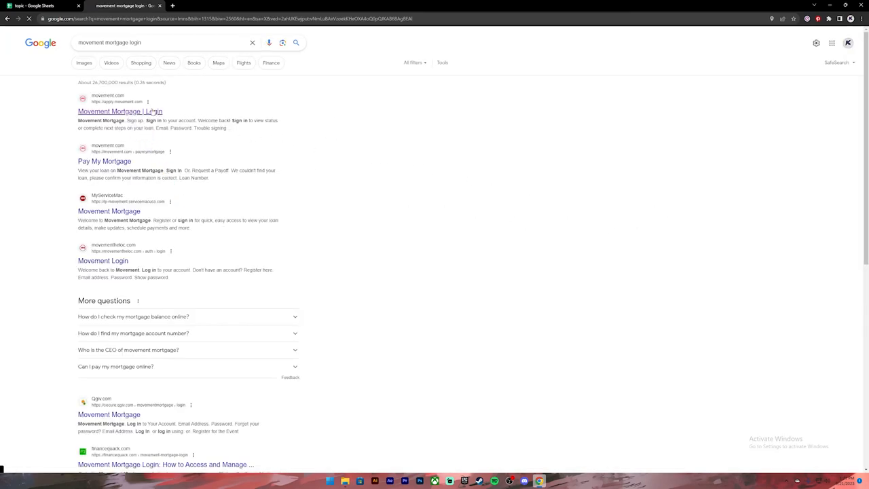
pyautogui.click(119, 112)
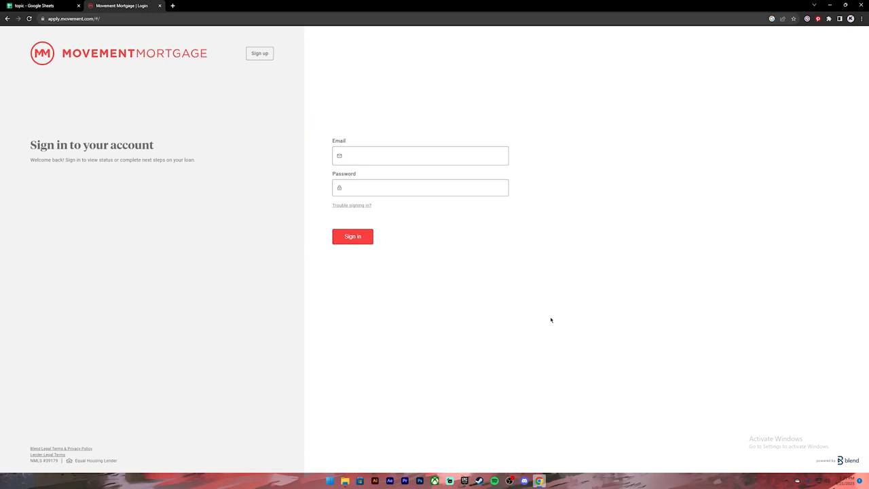
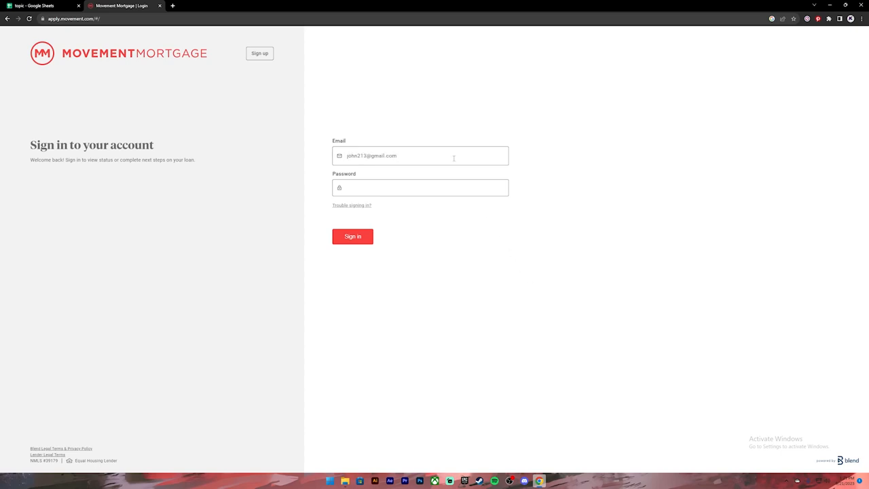
pyautogui.click(420, 188)
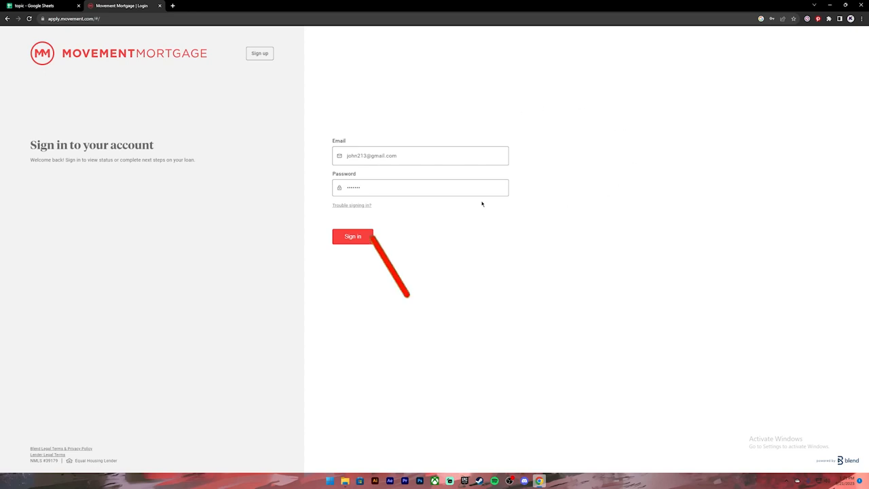
pyautogui.moveTo(529, 227)
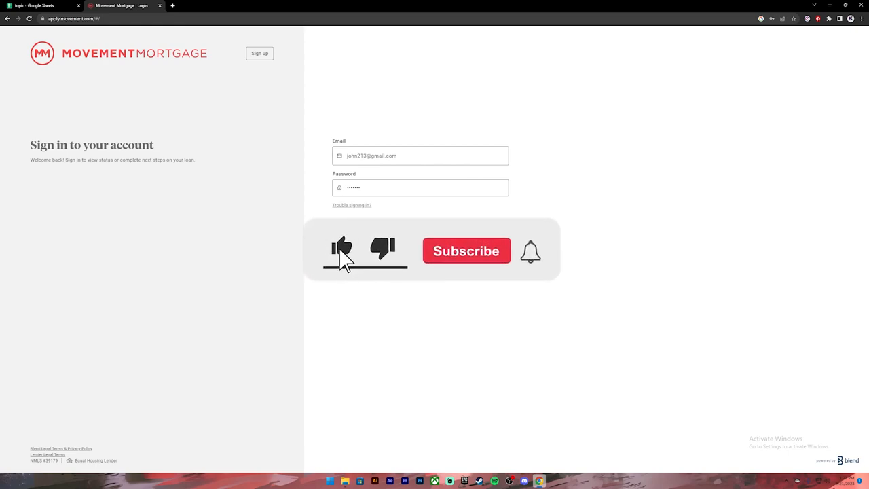
pyautogui.click(466, 250)
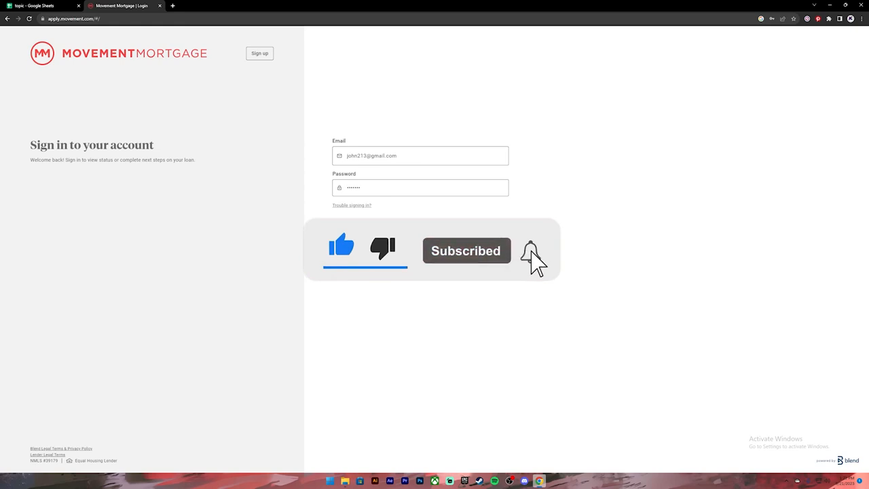